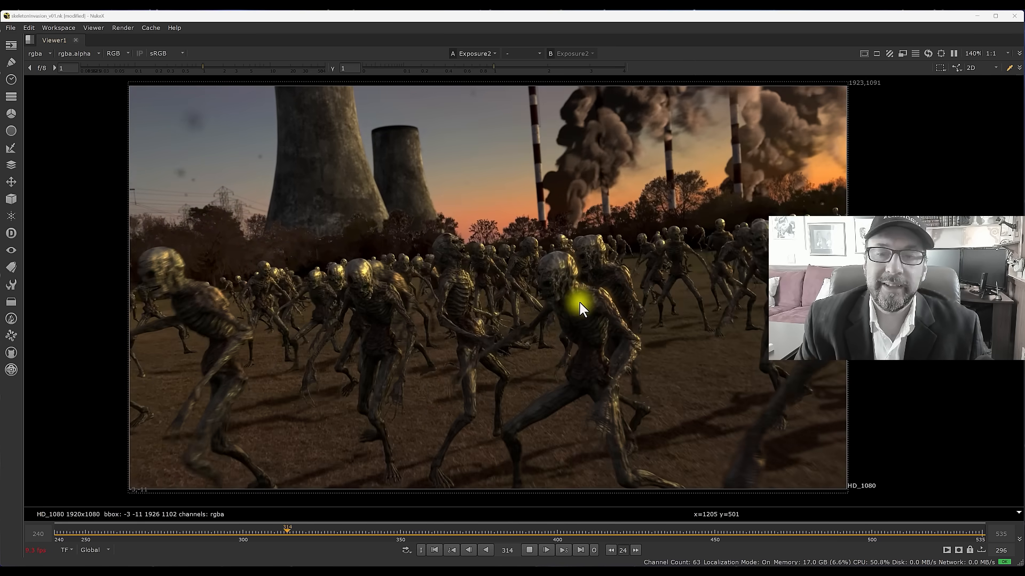
- Zoom the Node Graph in on the sky matte backdrop near the top of the tree
{"action": "left_click", "coordinate": [545, 550]}
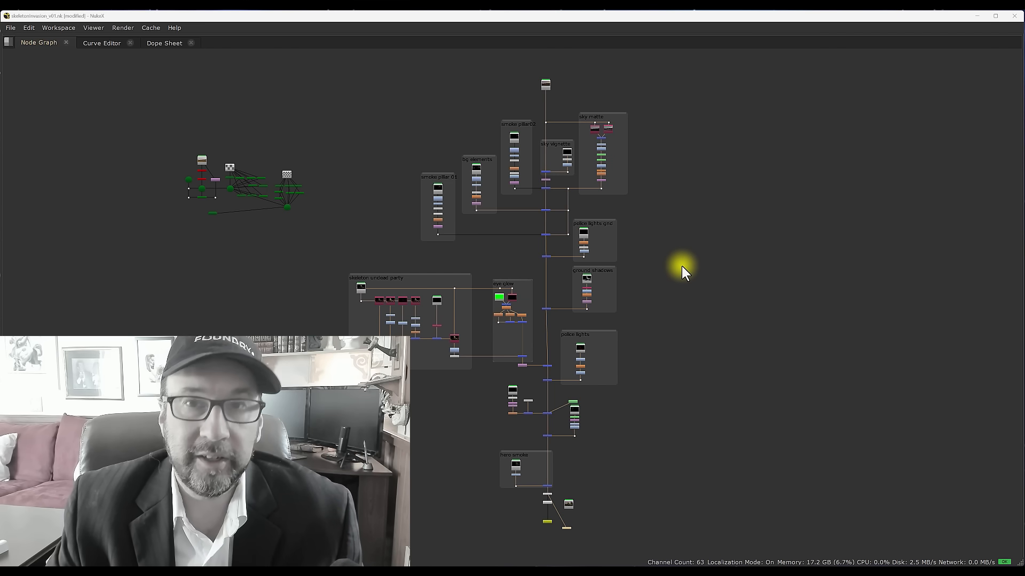
{"action": "mouse_move", "coordinate": [657, 271]}
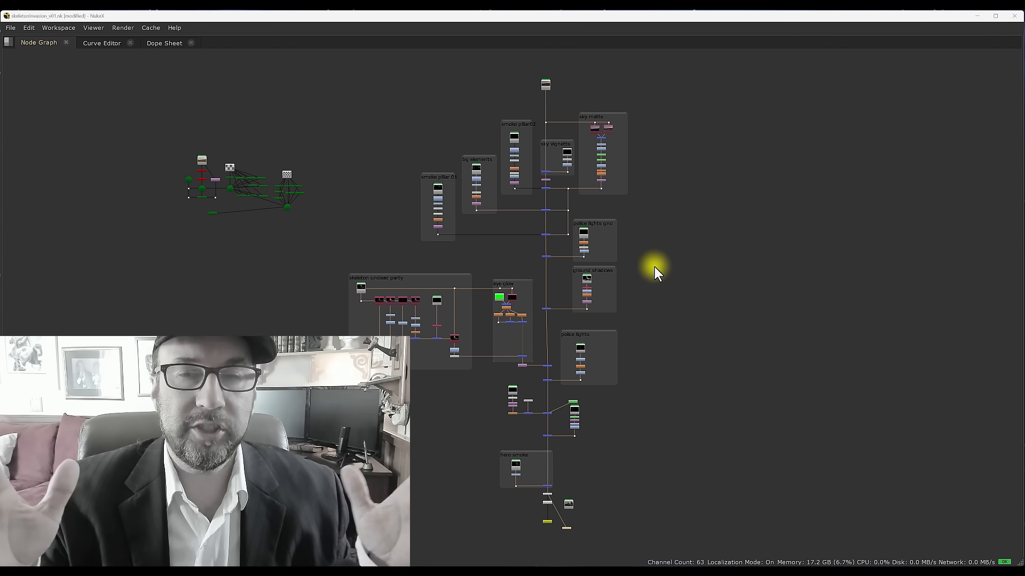
{"action": "mouse_move", "coordinate": [670, 269]}
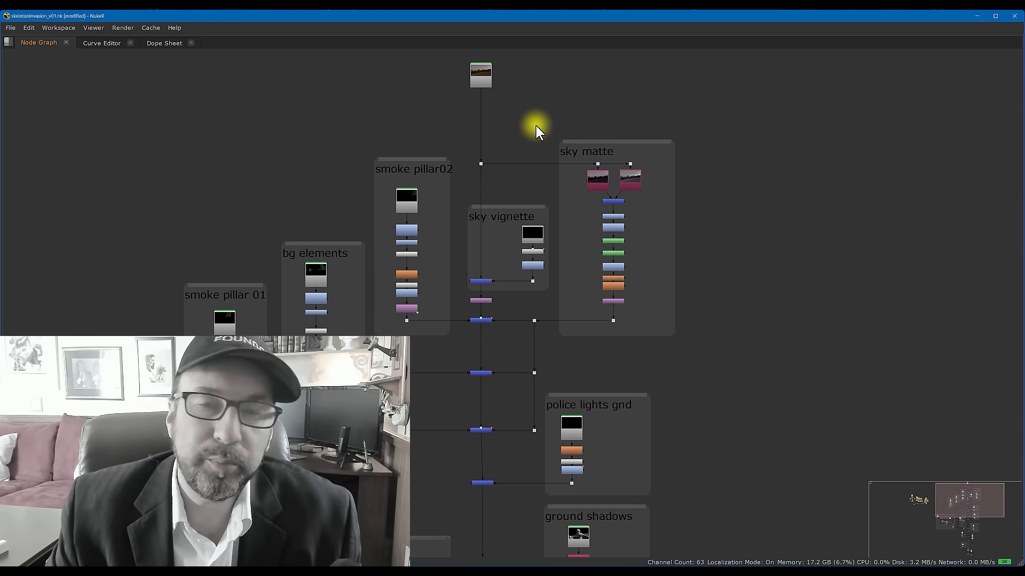
{"action": "mouse_move", "coordinate": [723, 252]}
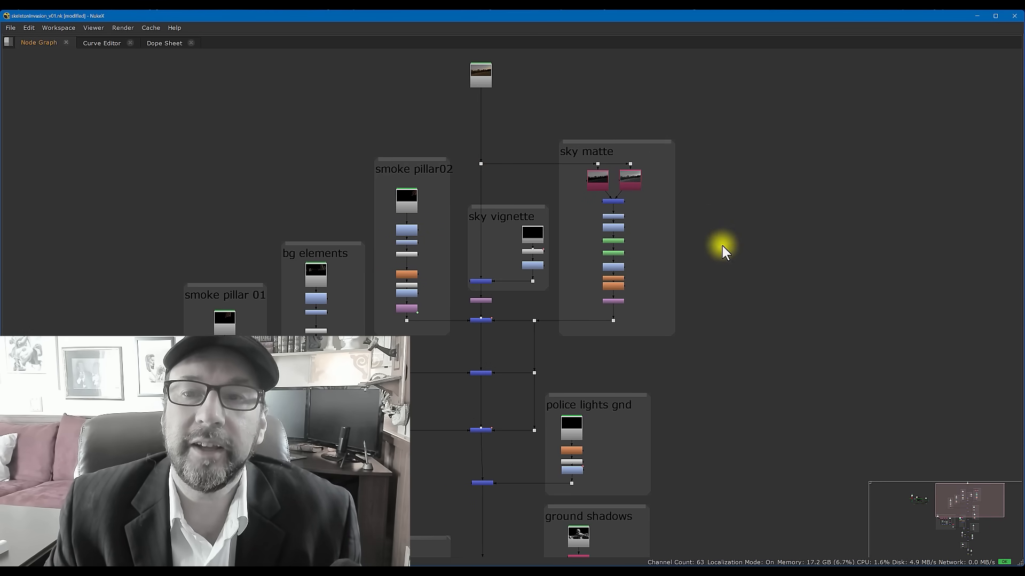
- Show the Read2 parkAtNight dusk plate in the Viewer beside the Properties pane
{"action": "left_click", "coordinate": [625, 179]}
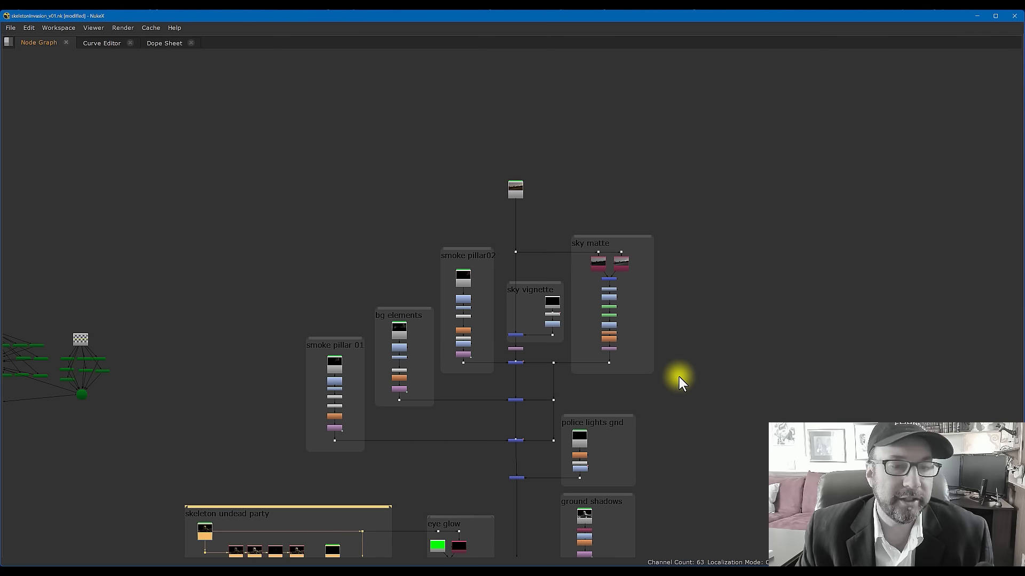
{"action": "mouse_move", "coordinate": [684, 326]}
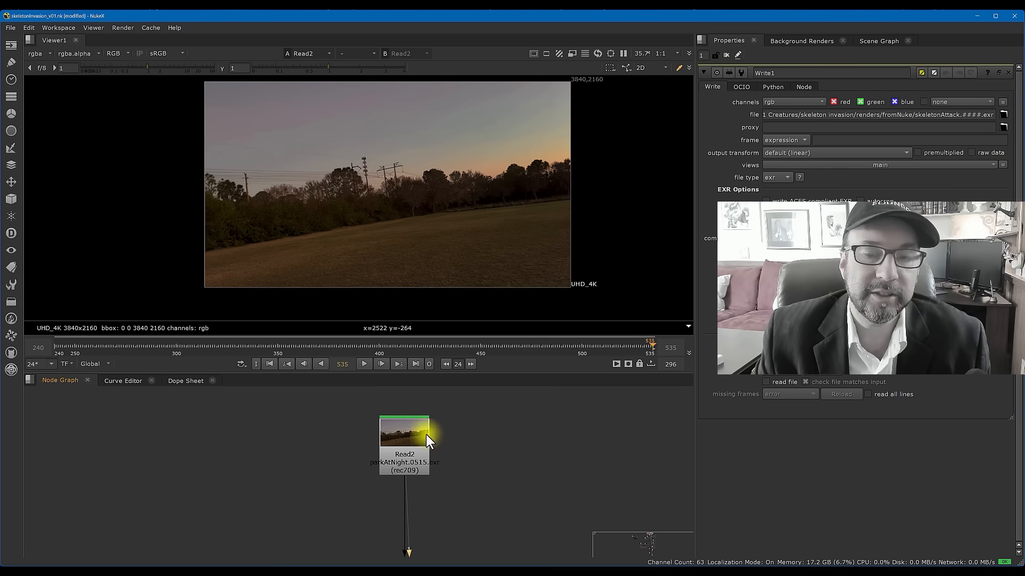
- Load Read2's settings with its rec709 input transform and sample sky pixel values
{"action": "left_click", "coordinate": [409, 444]}
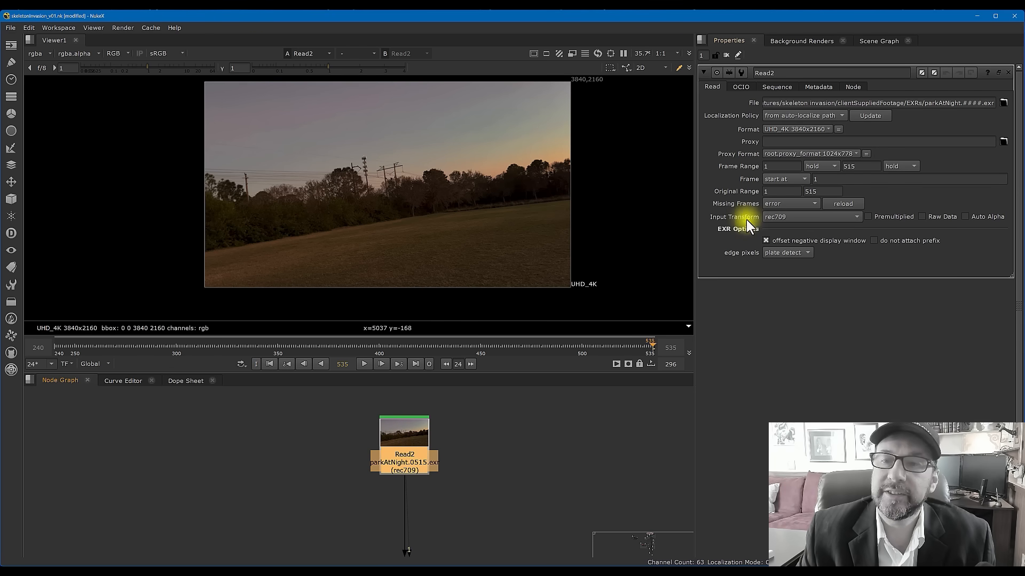
{"action": "mouse_move", "coordinate": [555, 360]}
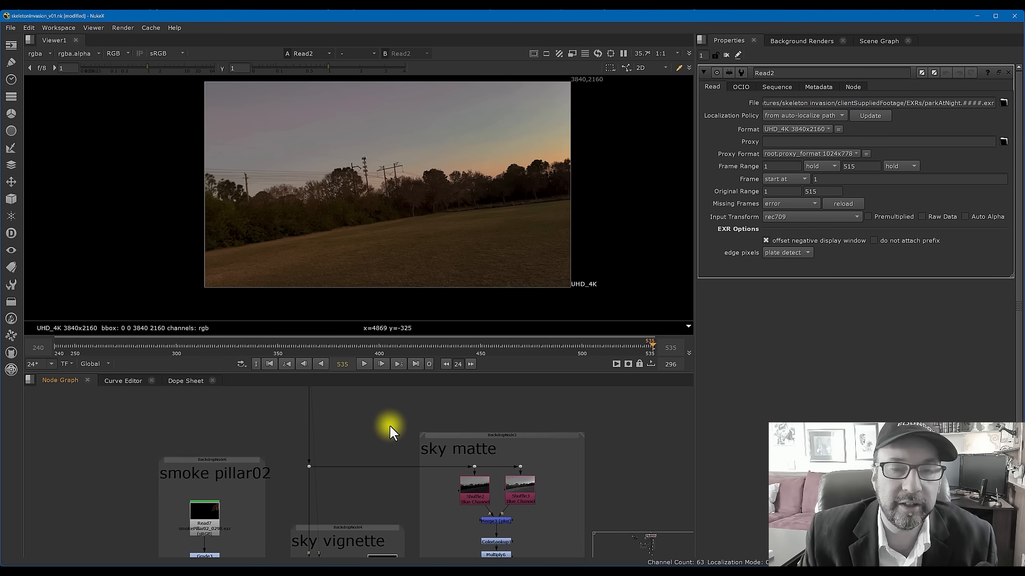
{"action": "mouse_move", "coordinate": [380, 245]}
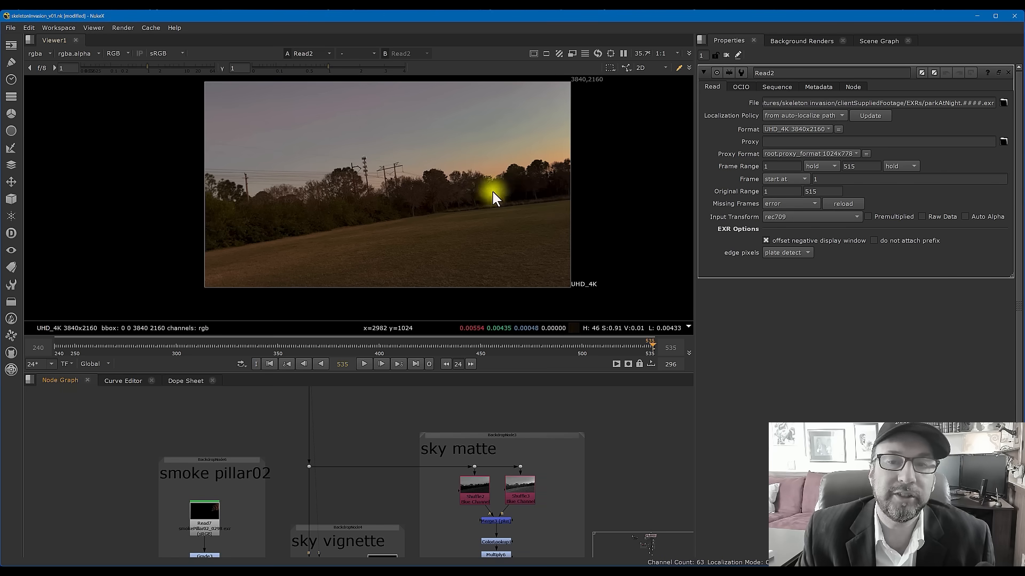
{"action": "mouse_move", "coordinate": [447, 147]}
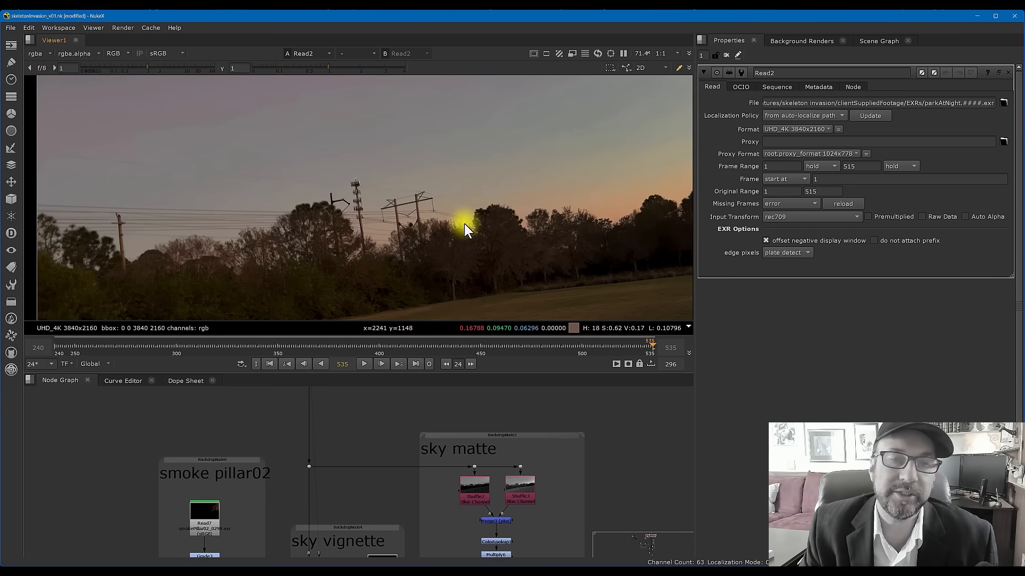
{"action": "mouse_move", "coordinate": [467, 205]}
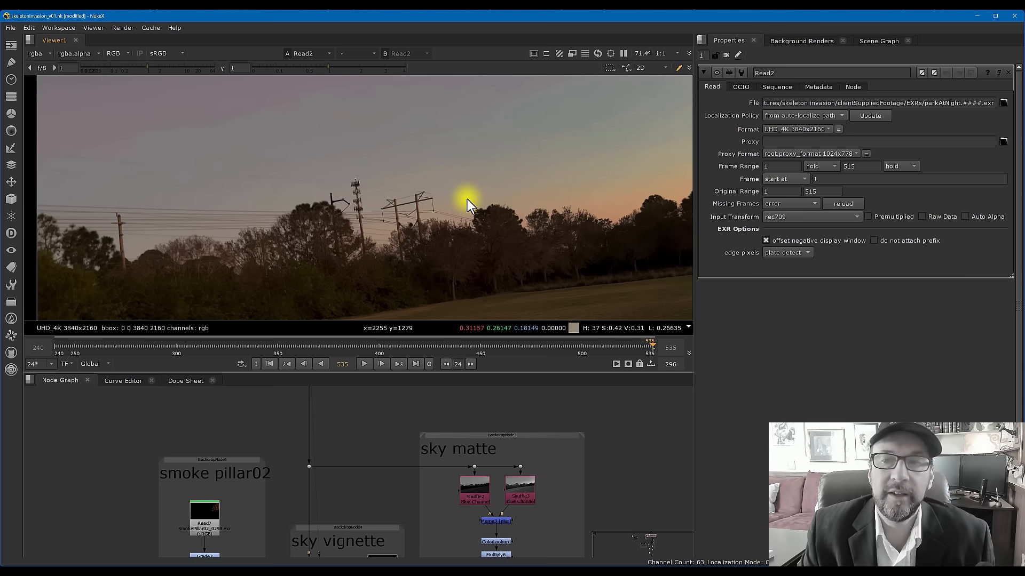
{"action": "mouse_move", "coordinate": [436, 308]}
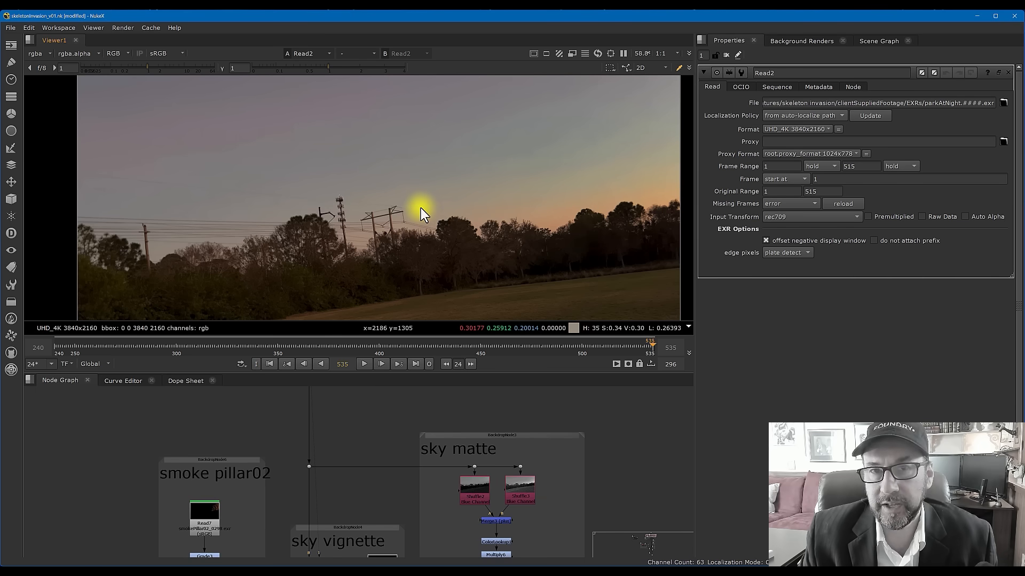
{"action": "mouse_move", "coordinate": [421, 208]}
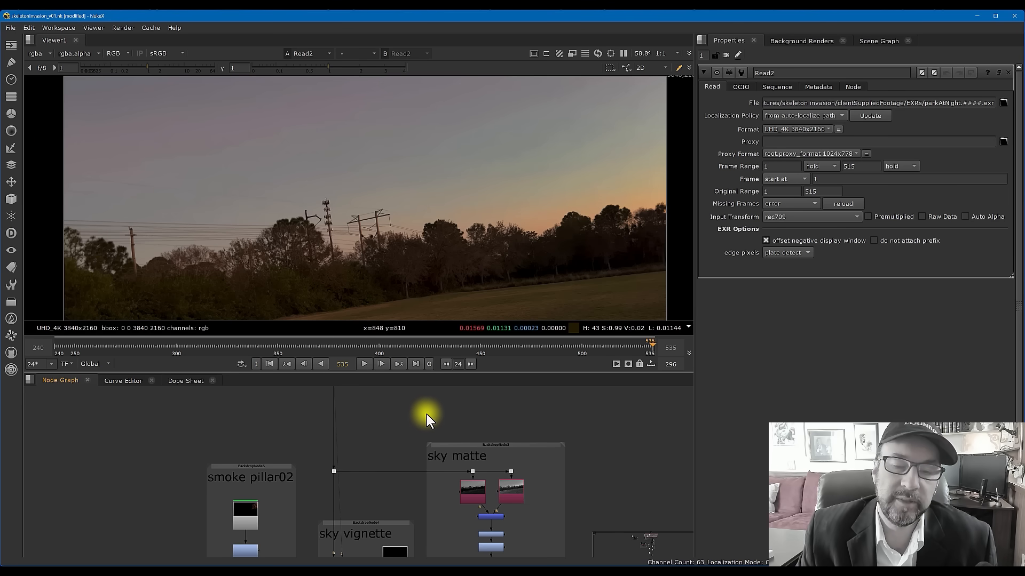
{"action": "mouse_move", "coordinate": [430, 420]}
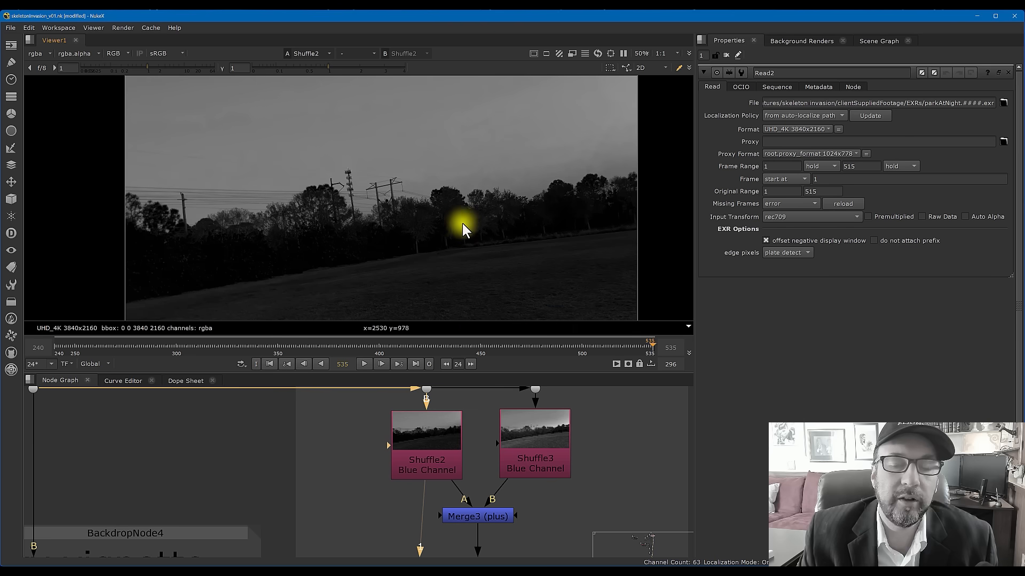
- Relabel Shuffle3 from 'Blue Channel' to 'Red Channel', then return to the colour park plate
{"action": "left_click", "coordinate": [533, 444]}
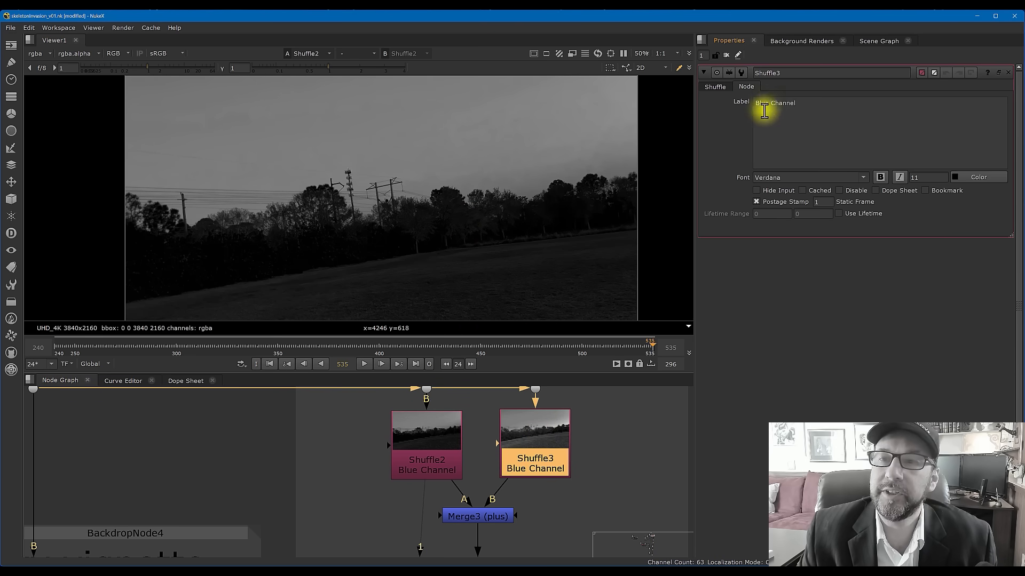
{"action": "type", "text": "Red Channel"}
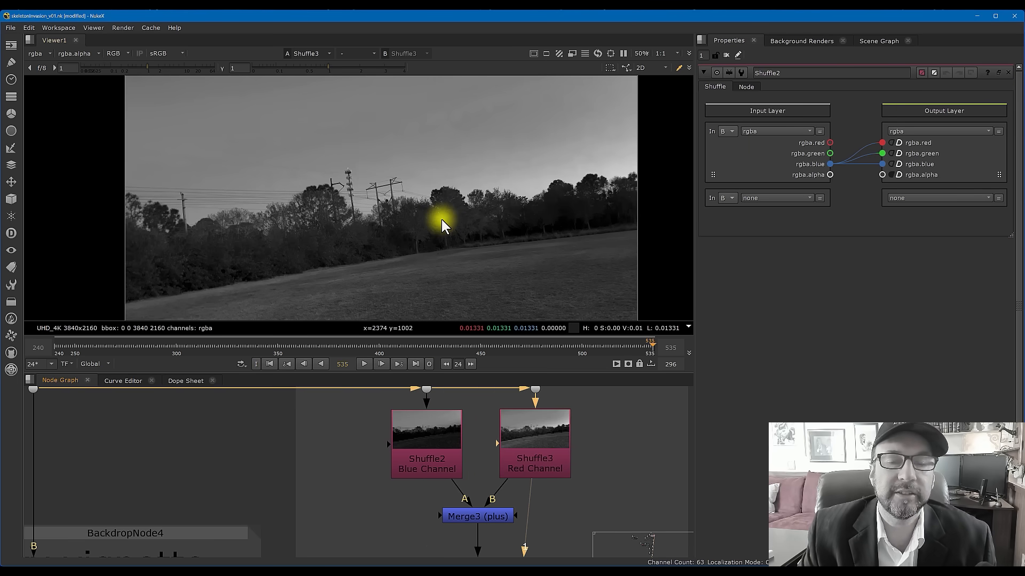
{"action": "mouse_move", "coordinate": [450, 231]}
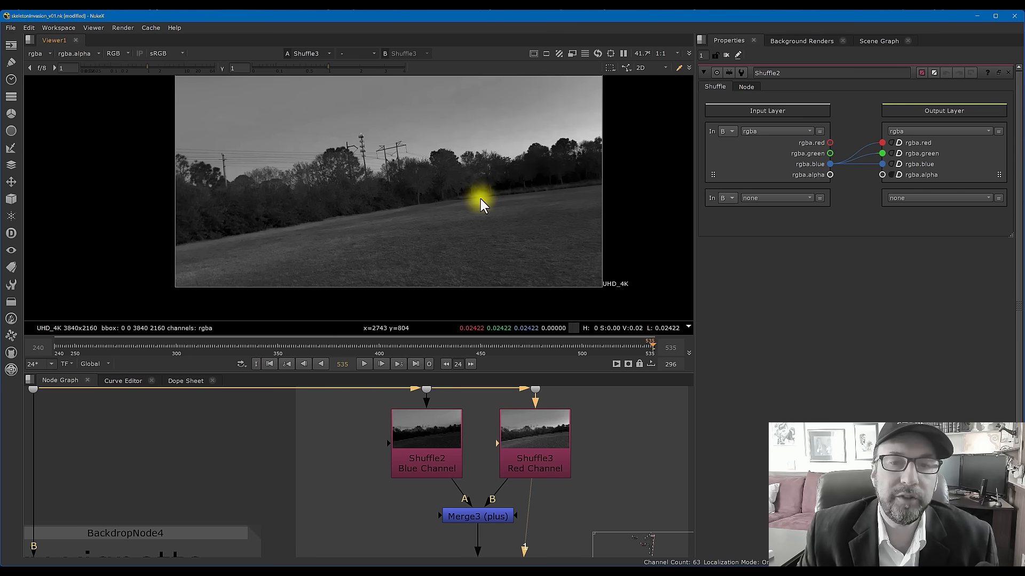
{"action": "left_click", "coordinate": [477, 515]}
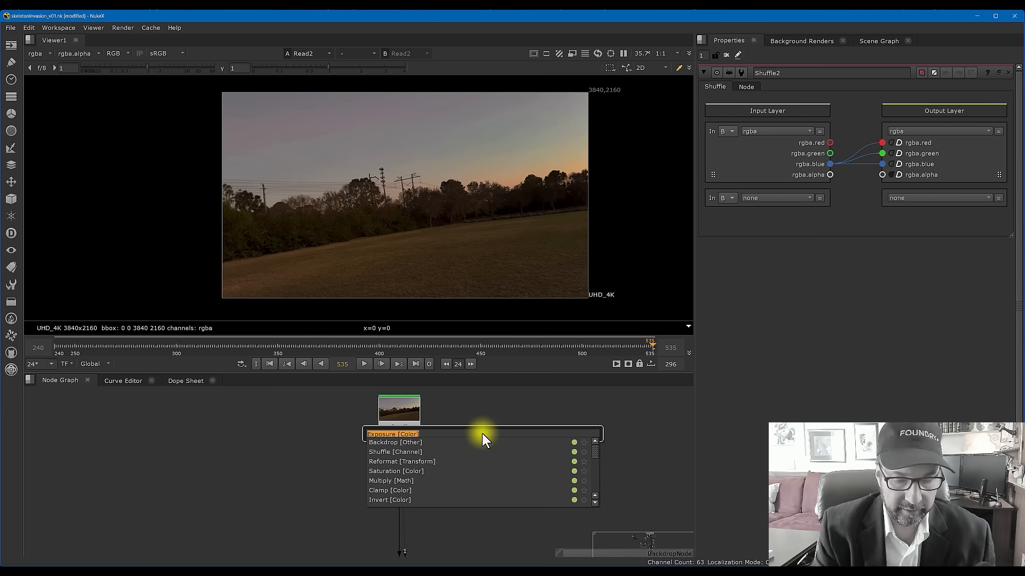
- Dismiss the node search and view the greyscale plus-merge of red and blue channels
{"action": "left_click", "coordinate": [395, 471]}
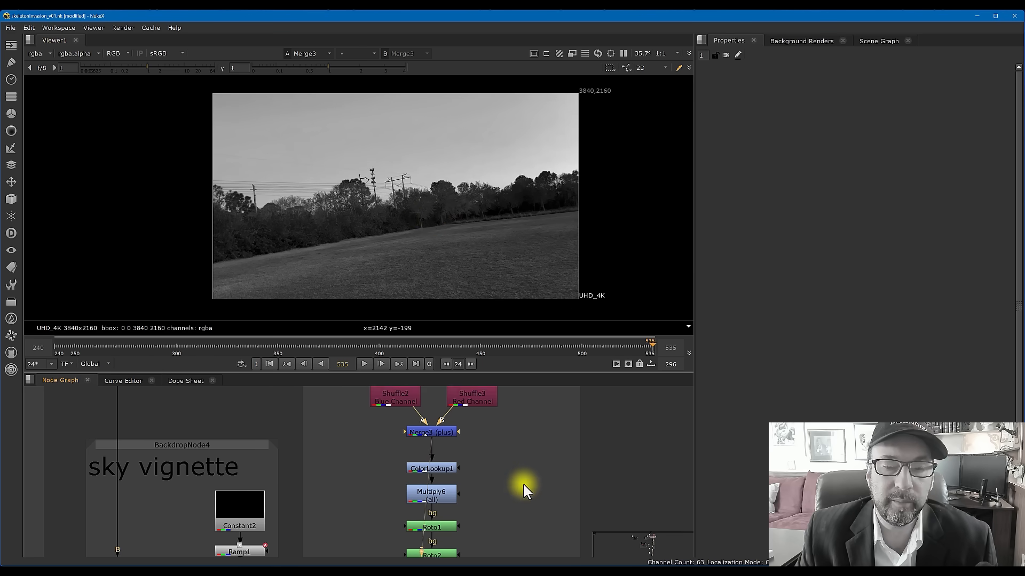
- Load ColorLookup1's settings and show the master curve lifting the luma sky matte
{"action": "left_click", "coordinate": [431, 467]}
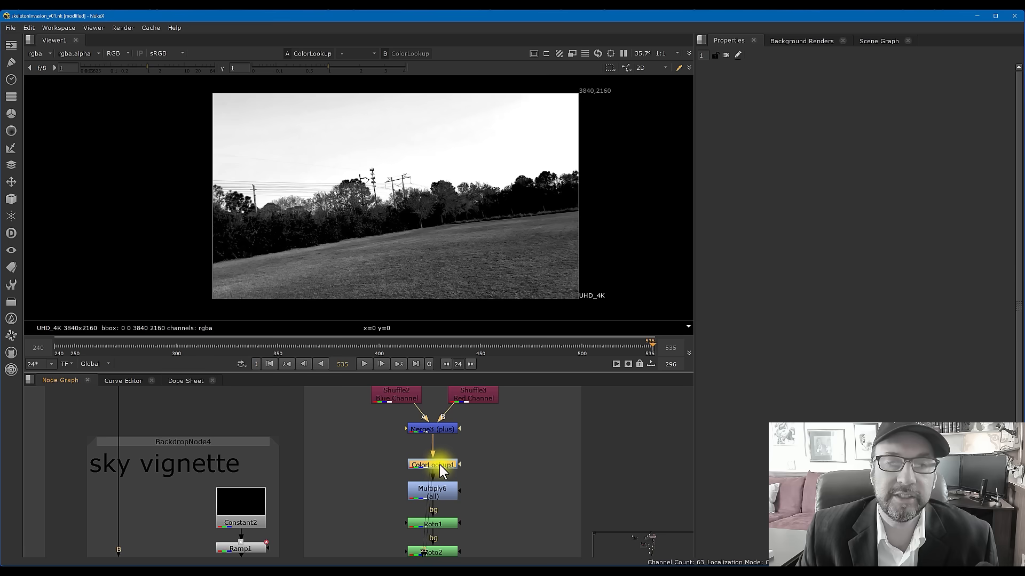
{"action": "double_click", "coordinate": [432, 464]}
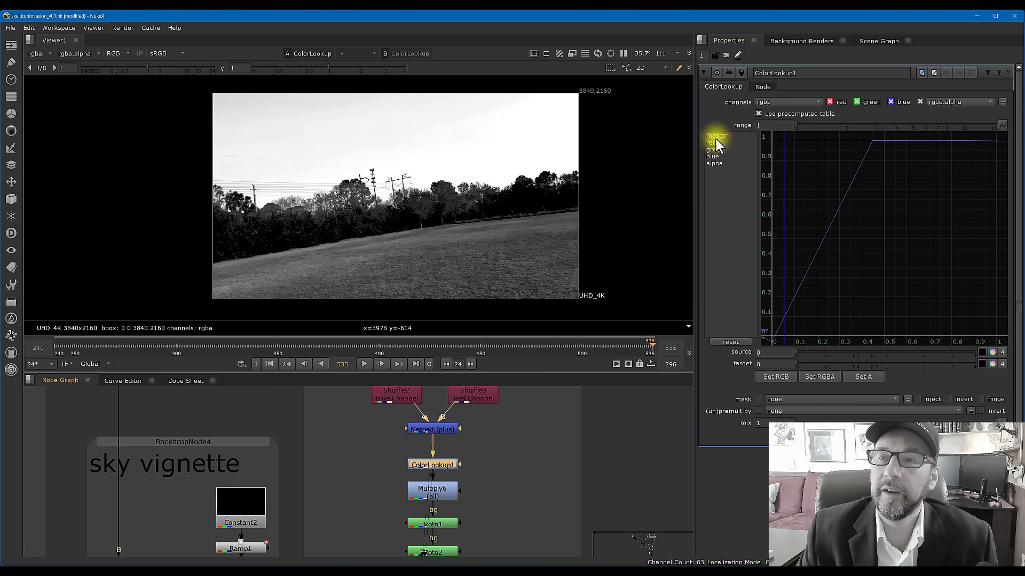
{"action": "left_click", "coordinate": [718, 136]}
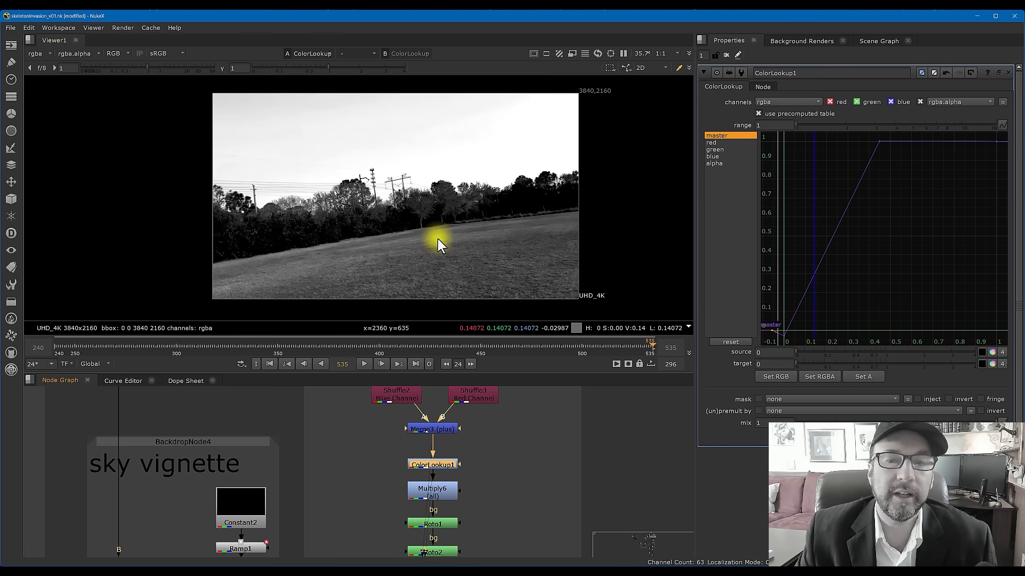
{"action": "mouse_move", "coordinate": [827, 242]}
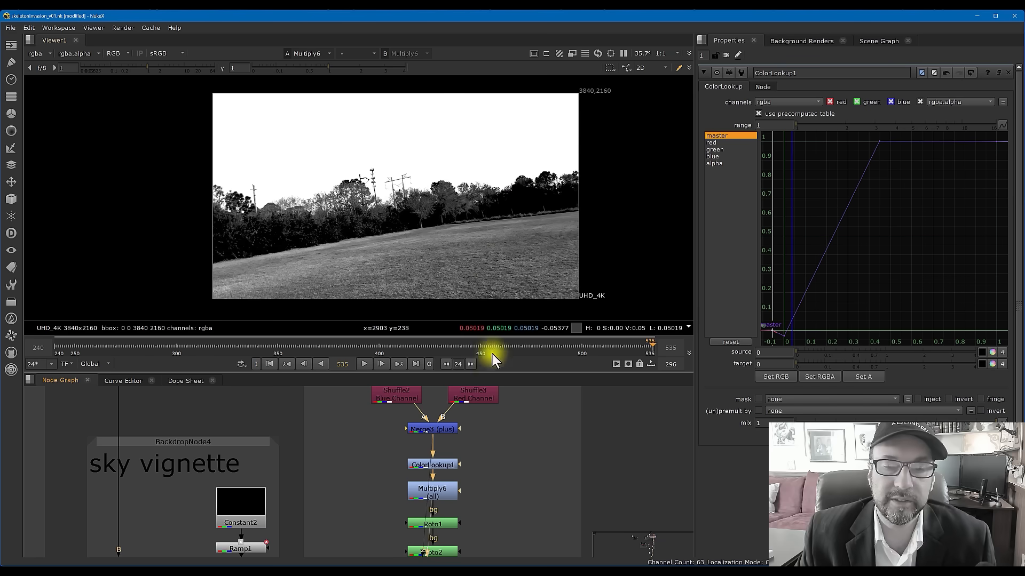
- Load Multiply6's settings showing the 1.8 value that pushes the sky to white
{"action": "left_click", "coordinate": [433, 490]}
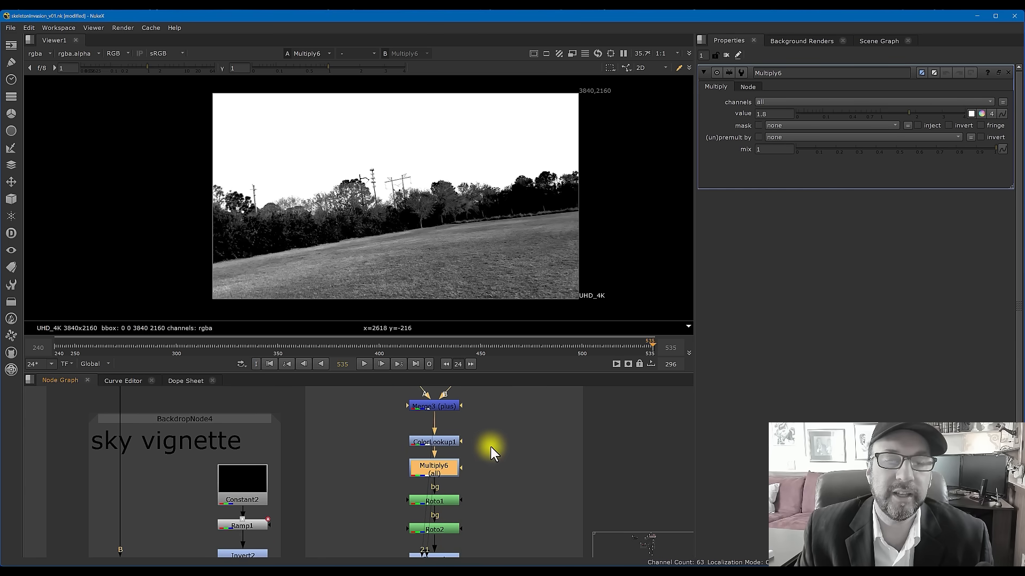
{"action": "mouse_move", "coordinate": [485, 439]}
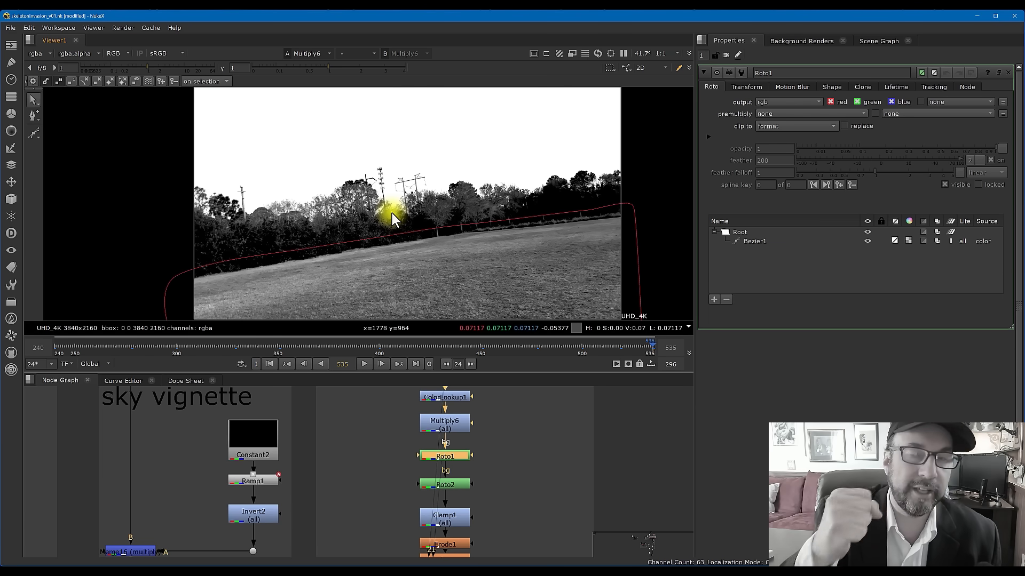
{"action": "mouse_move", "coordinate": [449, 290]}
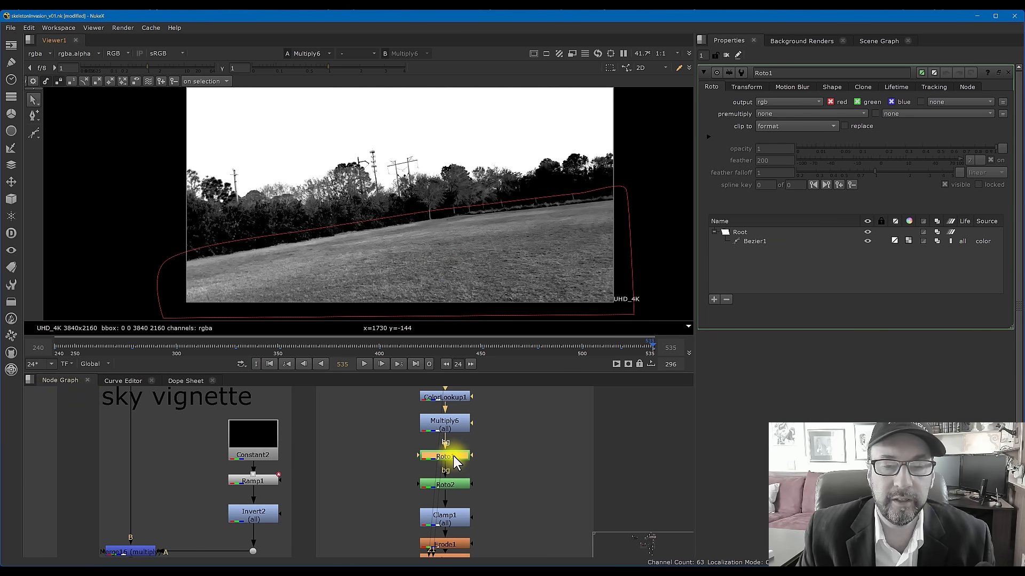
- View the matte after Roto1 and Roto2, loading Roto2's settings, up close along the treeline
{"action": "left_click", "coordinate": [445, 455]}
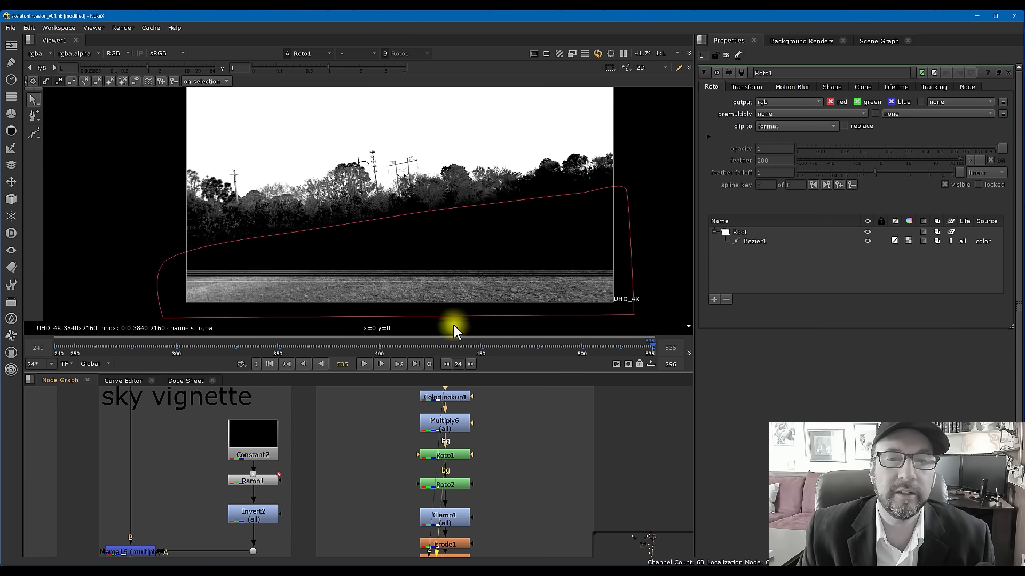
{"action": "mouse_move", "coordinate": [654, 231]}
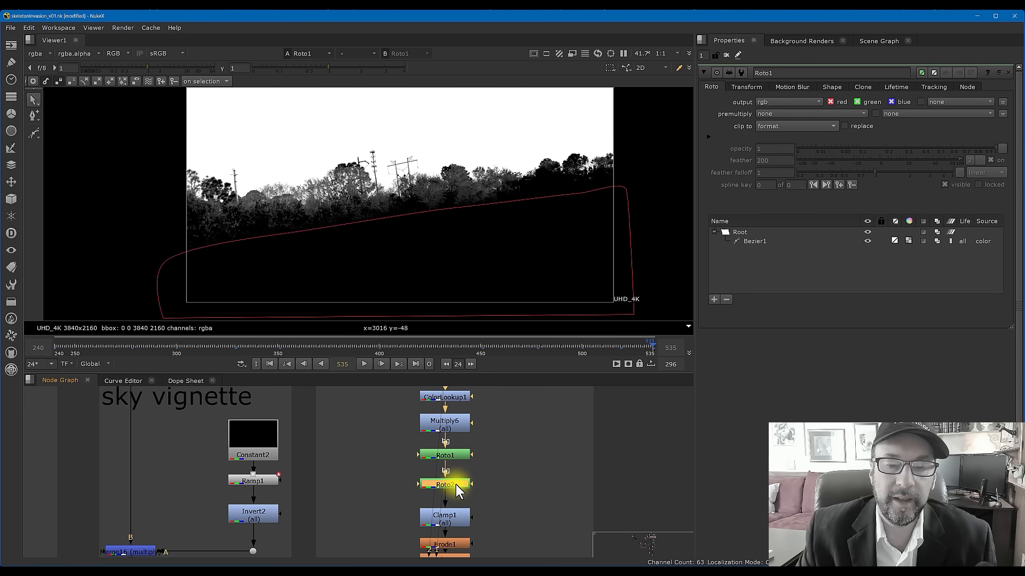
{"action": "left_click", "coordinate": [444, 485]}
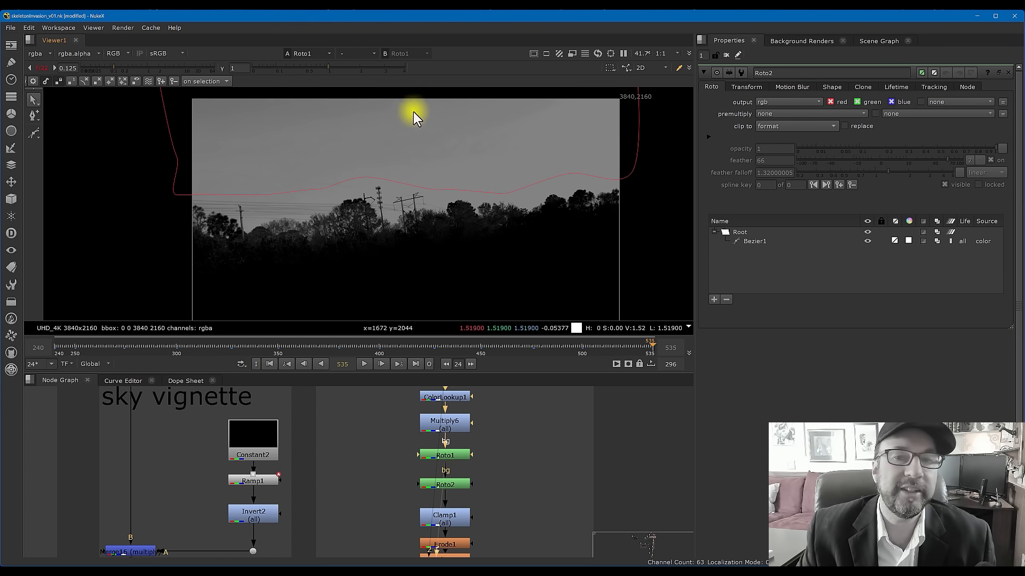
{"action": "mouse_move", "coordinate": [490, 124]}
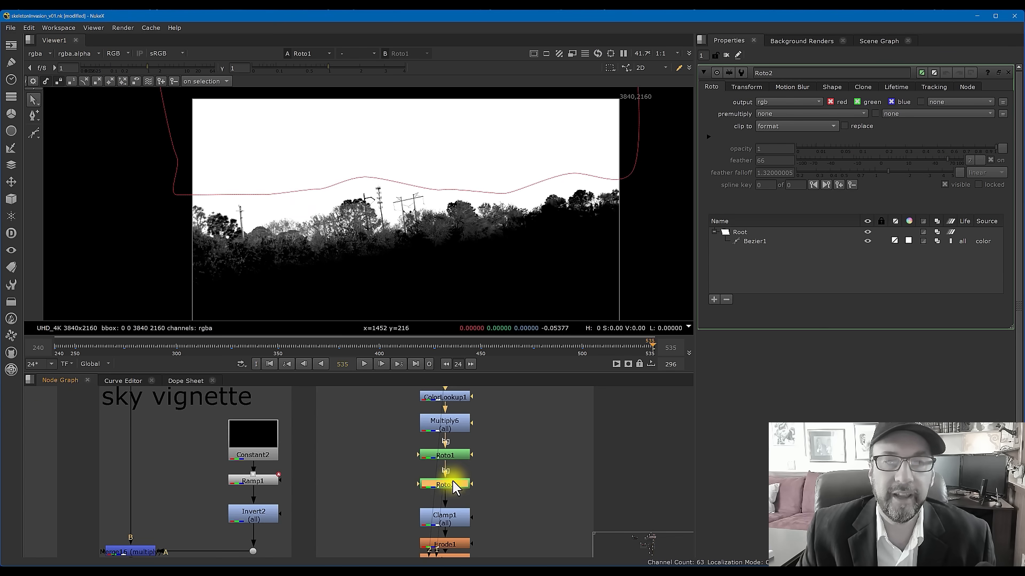
{"action": "left_click", "coordinate": [444, 484]}
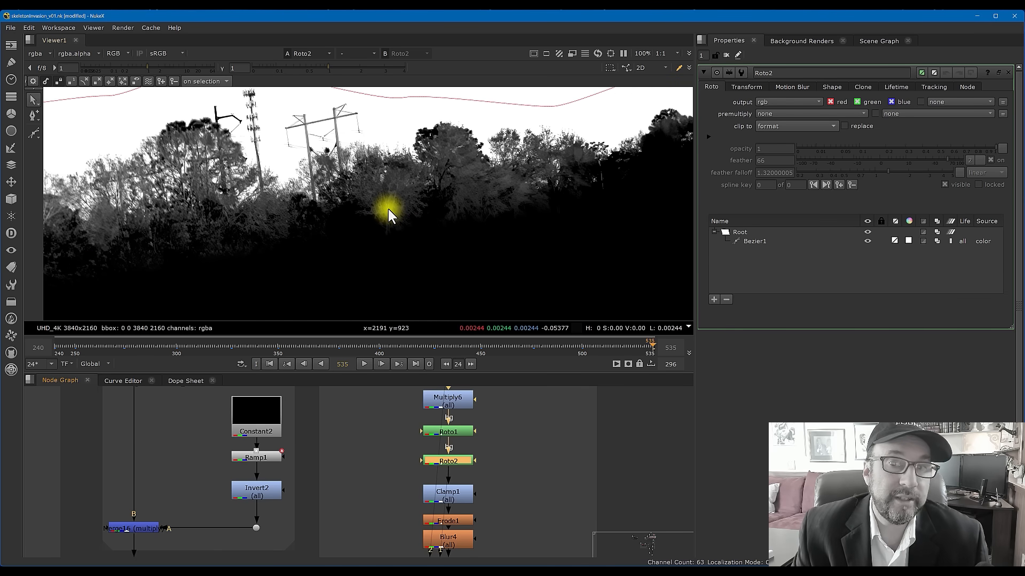
{"action": "mouse_move", "coordinate": [391, 218]}
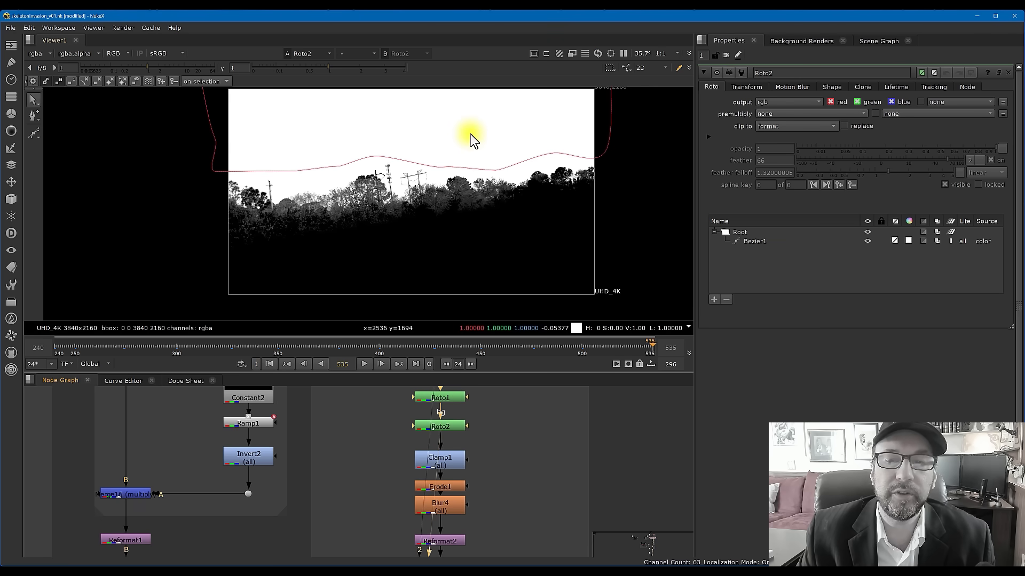
{"action": "mouse_move", "coordinate": [469, 142]}
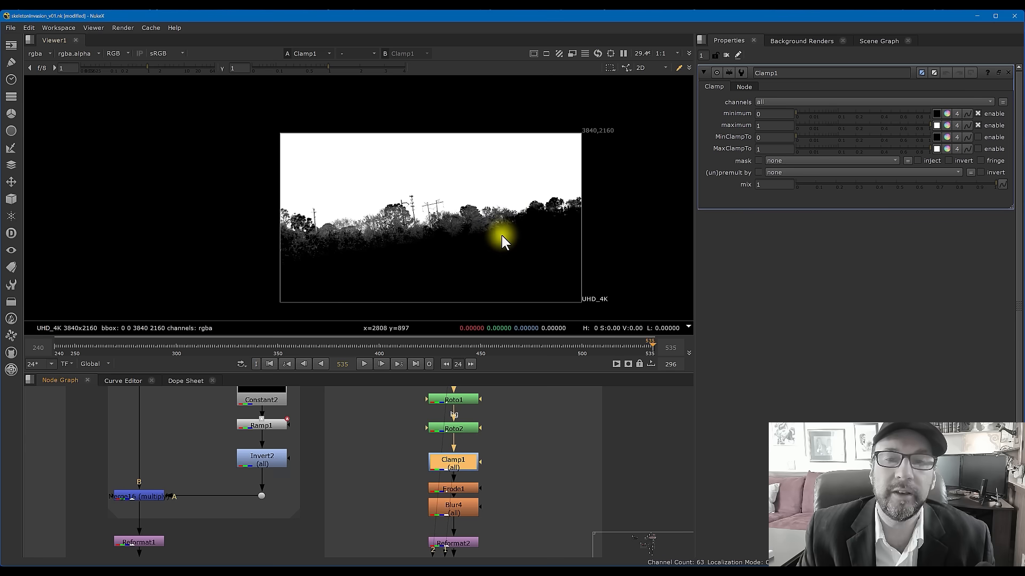
{"action": "mouse_move", "coordinate": [340, 173]}
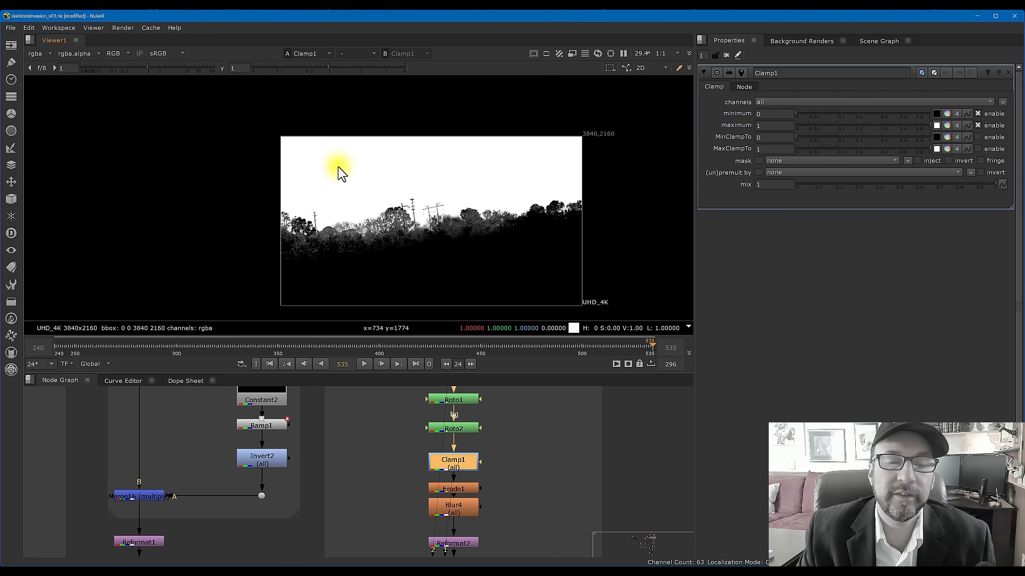
{"action": "mouse_move", "coordinate": [465, 164]}
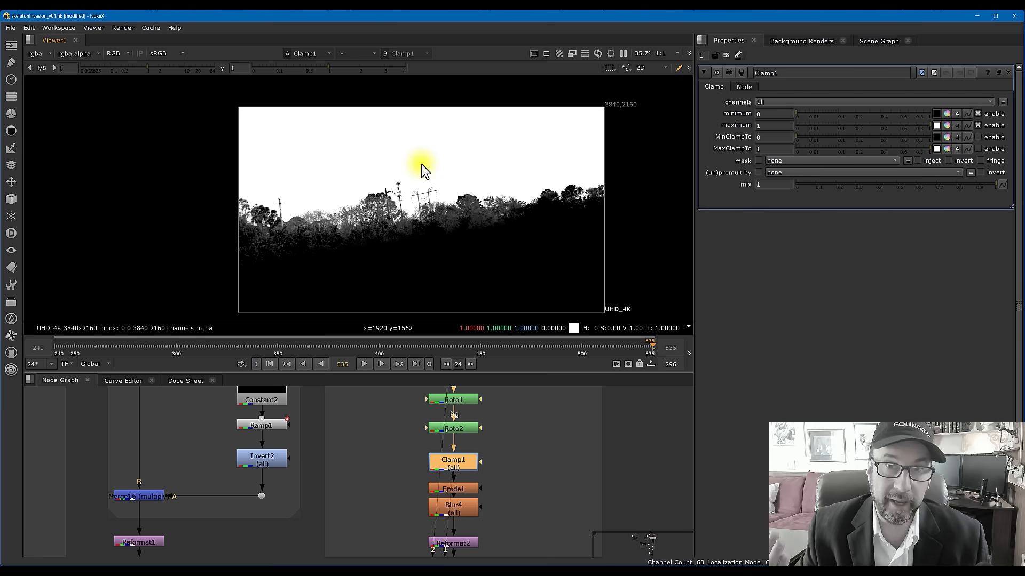
{"action": "mouse_move", "coordinate": [526, 500]}
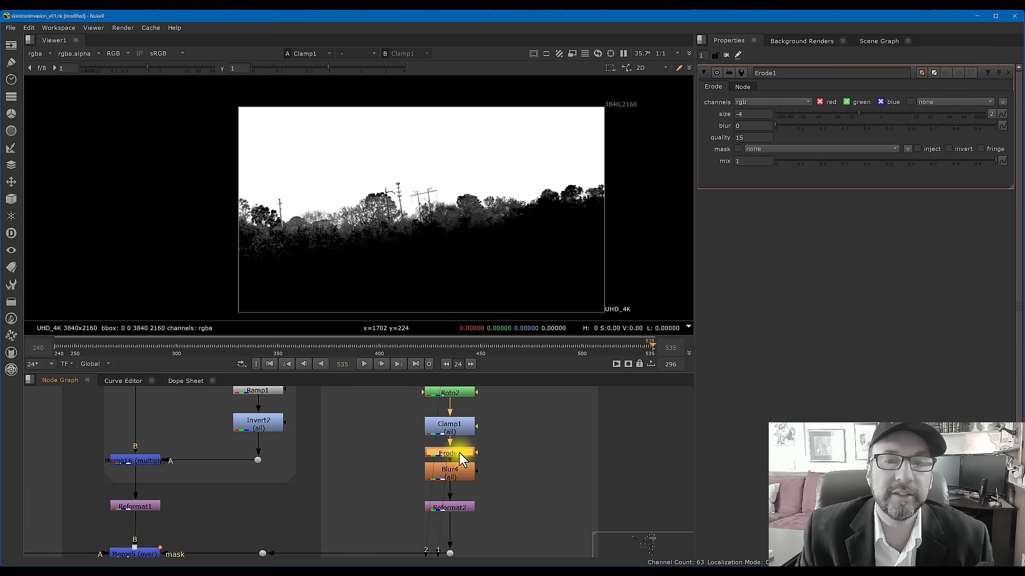
- Load Erode1's settings showing the -4 size that tightens the sky matte
{"action": "left_click", "coordinate": [450, 454]}
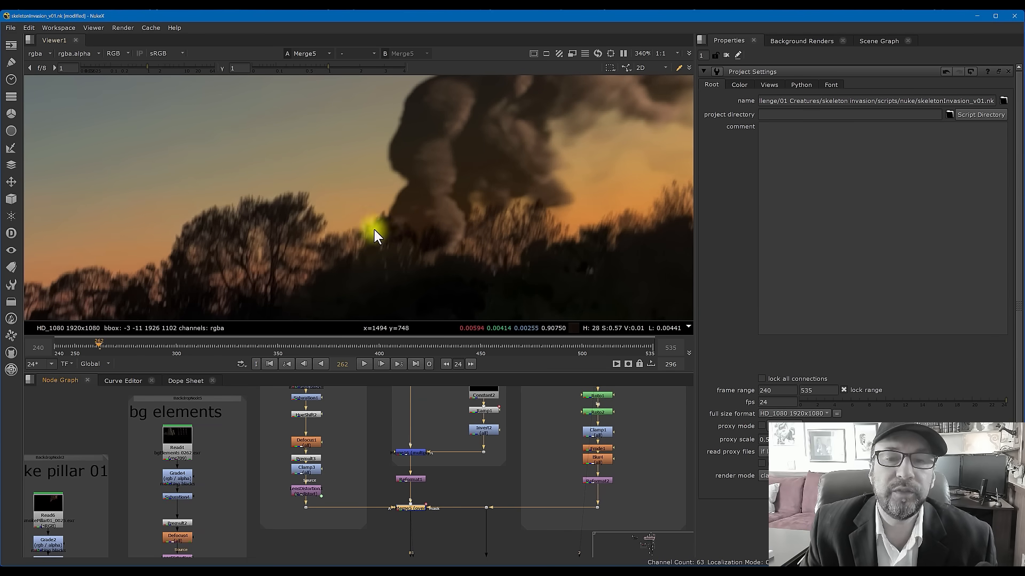
- Zoom the Viewer toward the smoke plume rising behind the treeline in the Merge5 comp
{"action": "scroll", "scroll_direction": "down", "scroll_amount": 3}
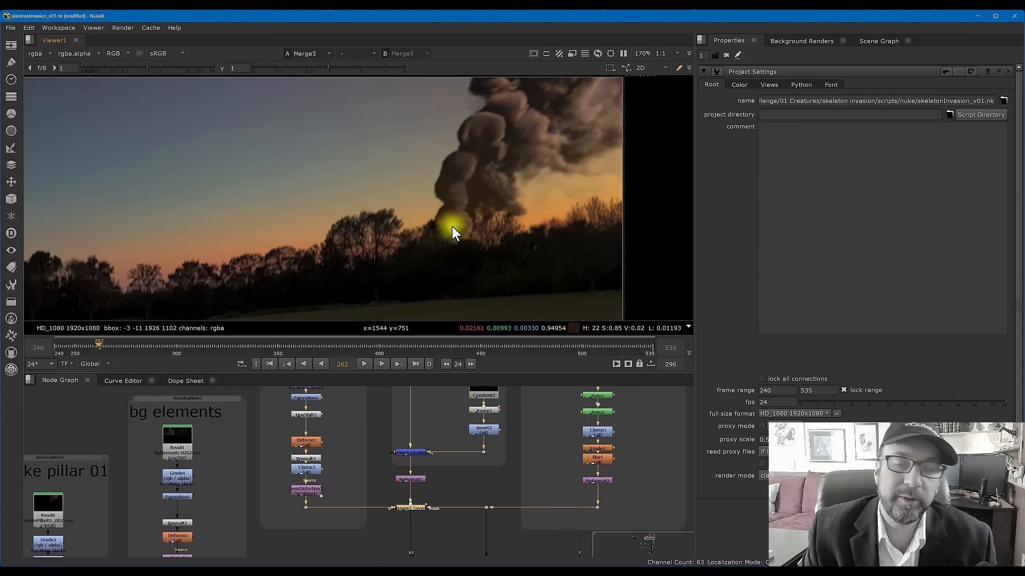
{"action": "mouse_move", "coordinate": [481, 245]}
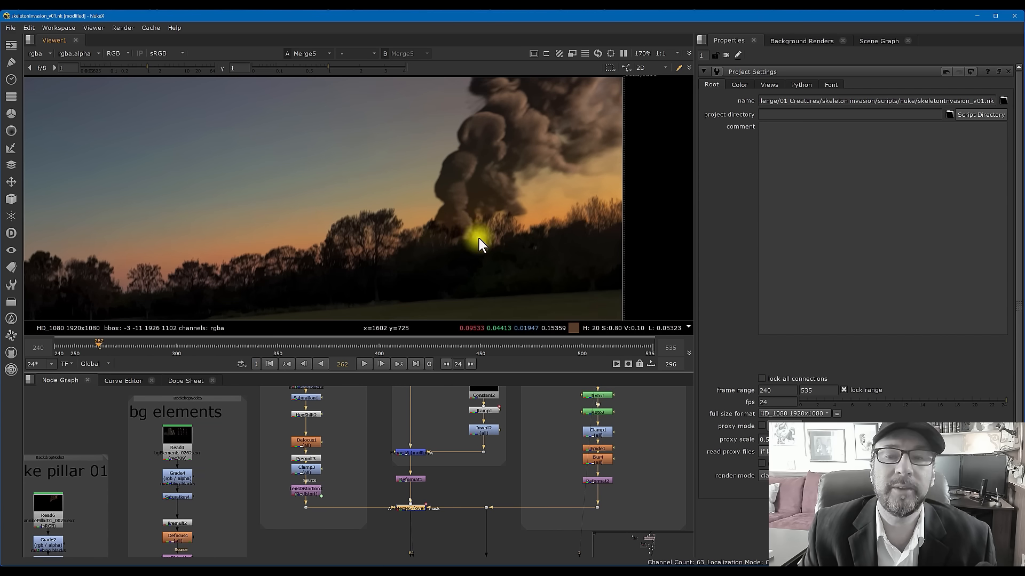